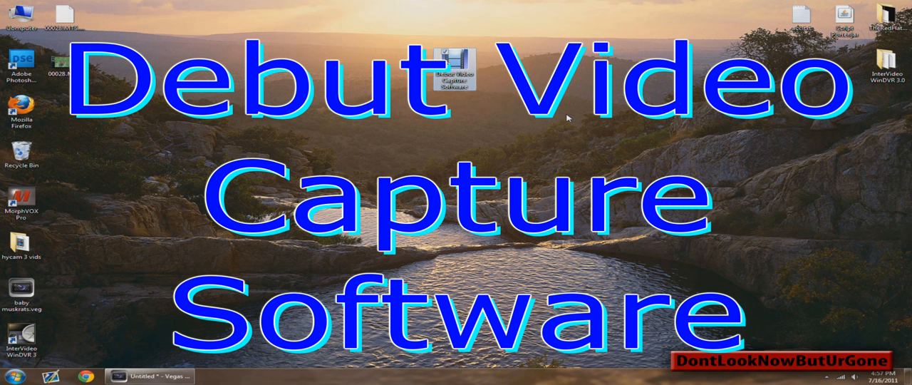
pyautogui.moveTo(556, 124)
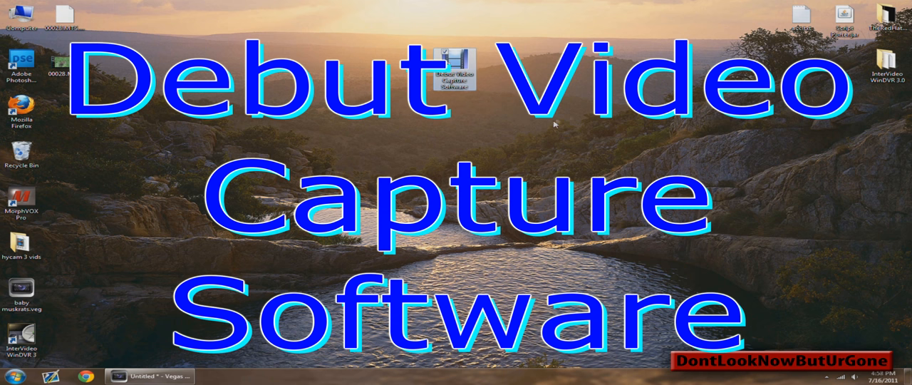
# Step: Launch Debut Video Capture Software from its desktop shortcut
pyautogui.click(452, 68)
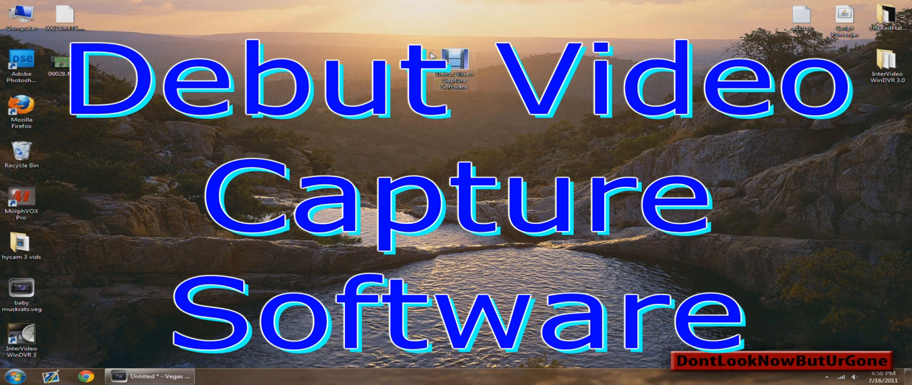
pyautogui.click(455, 65)
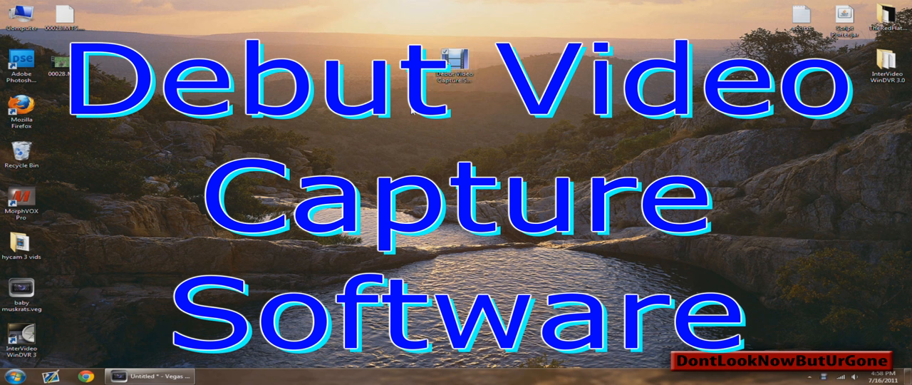
pyautogui.doubleClick(451, 67)
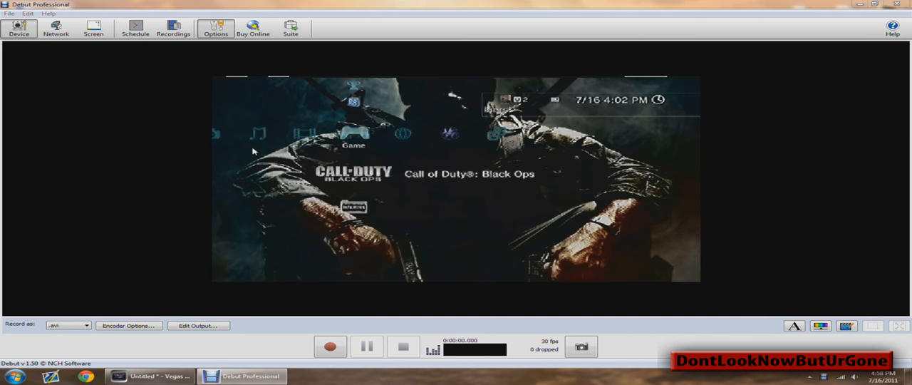
# Step: In Options, select Dazzle DVC100 Video as the capture device and request its device settings
pyautogui.click(215, 28)
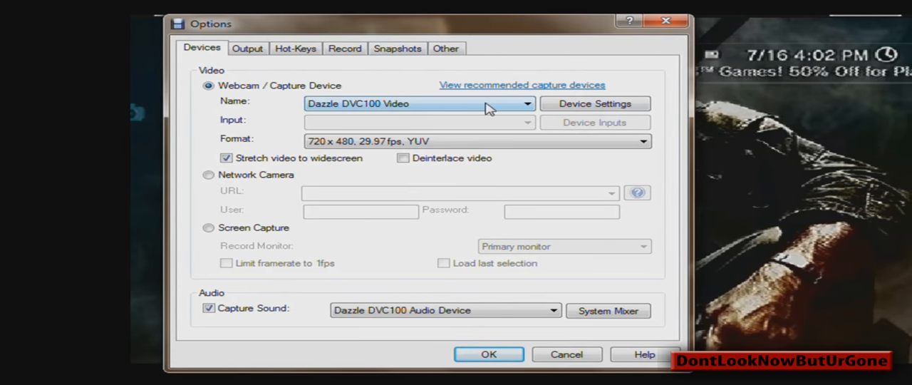
pyautogui.click(524, 104)
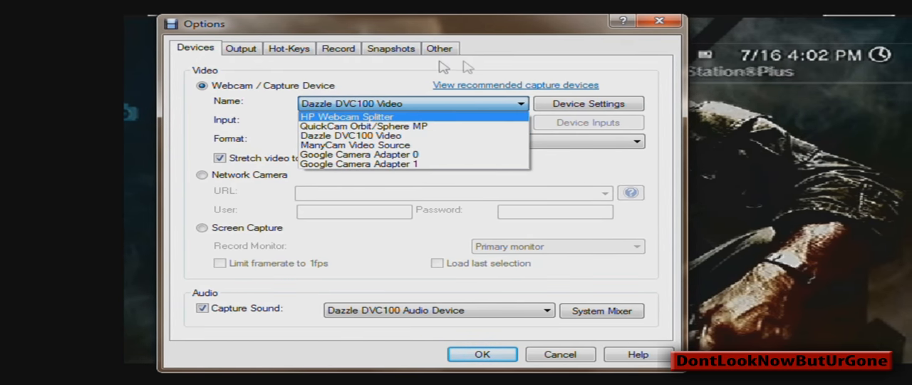
pyautogui.click(350, 135)
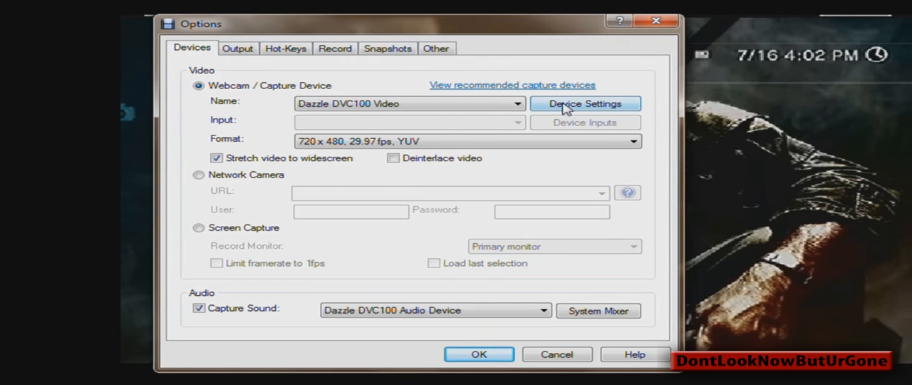
pyautogui.click(585, 104)
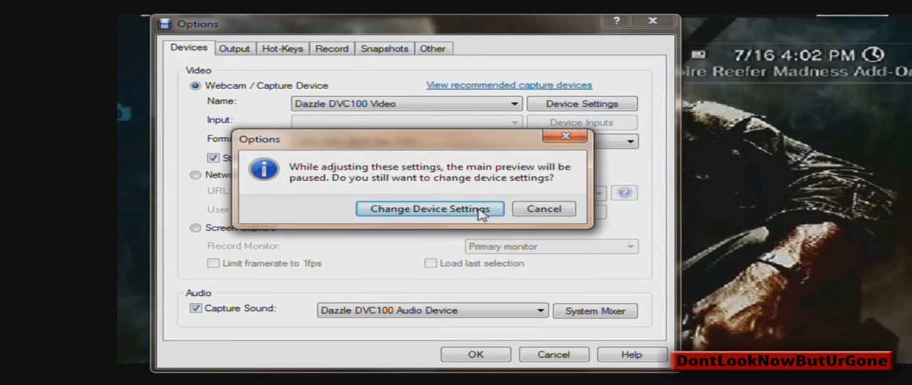
# Step: Set the Dazzle device's Video Proc Amp sharpness to 7, apply, and close the properties
pyautogui.click(430, 209)
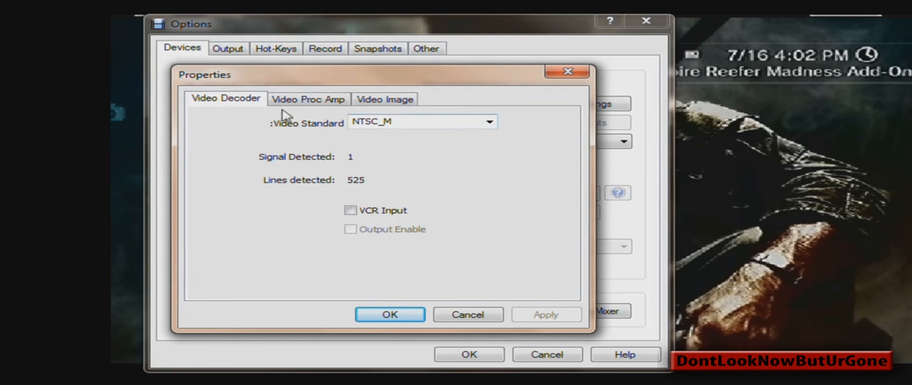
pyautogui.click(307, 98)
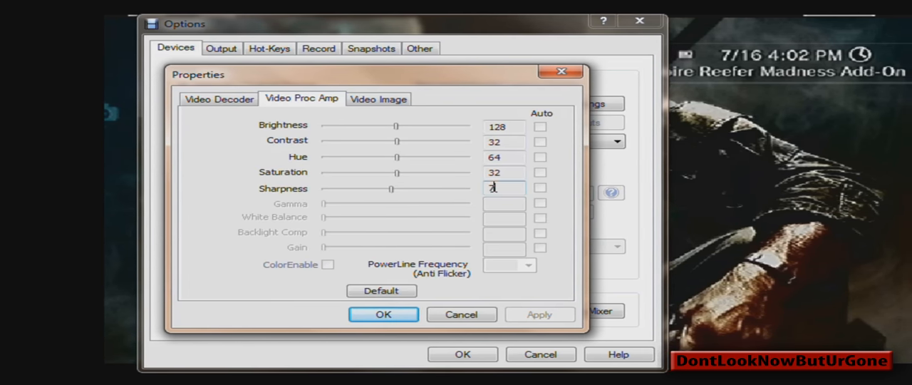
pyautogui.moveTo(390, 189); pyautogui.dragTo(397, 189)
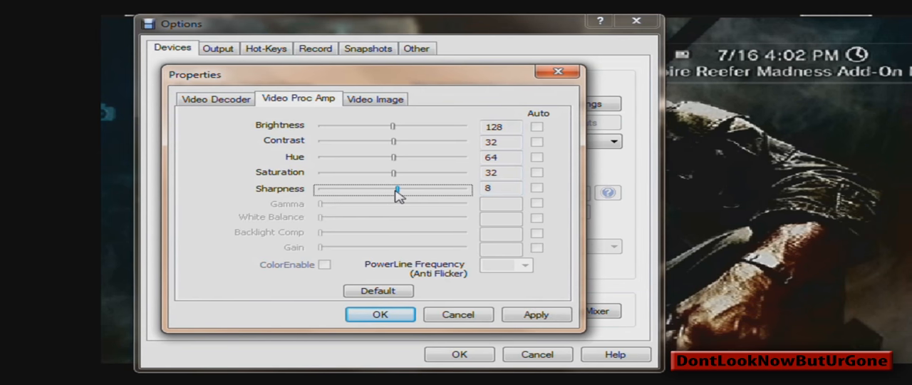
pyautogui.moveTo(397, 189); pyautogui.dragTo(432, 189)
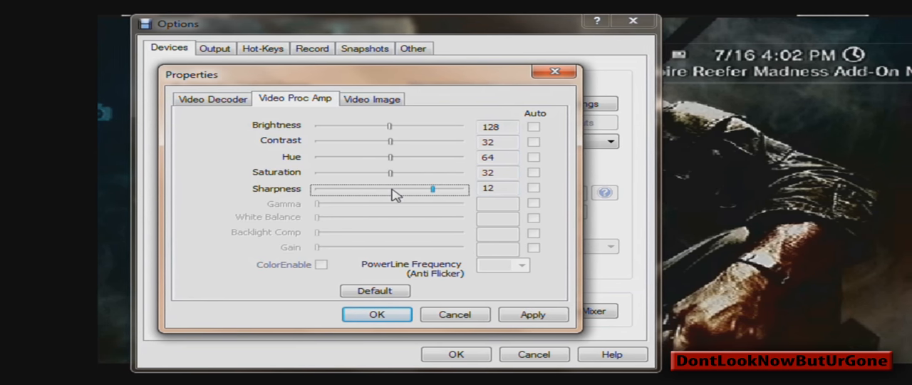
pyautogui.moveTo(433, 188); pyautogui.dragTo(381, 188)
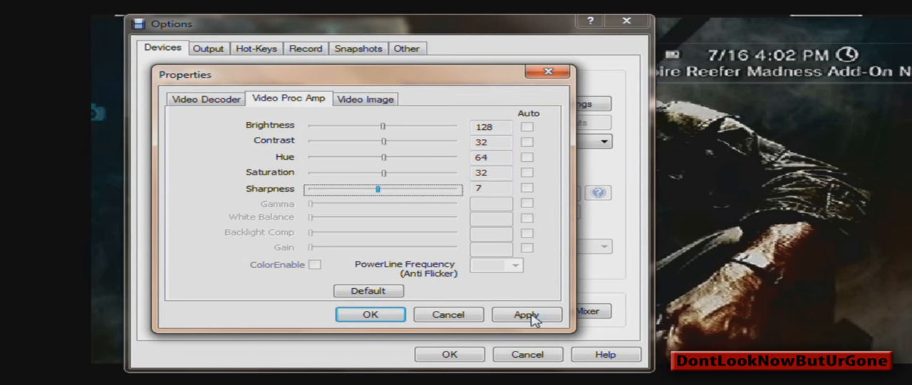
pyautogui.click(364, 98)
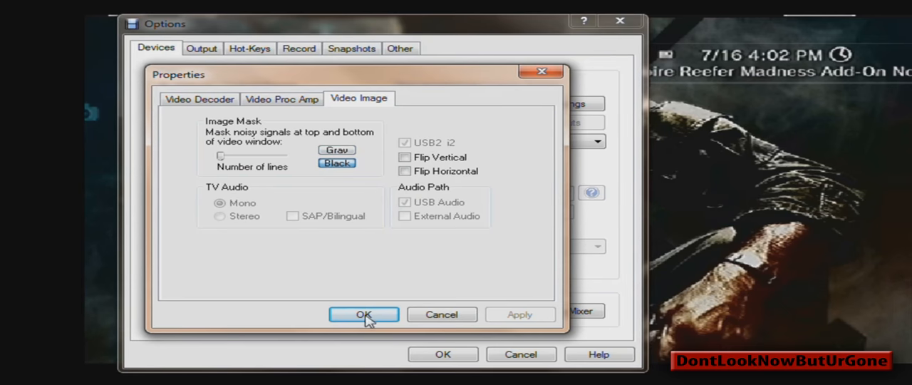
pyautogui.click(364, 314)
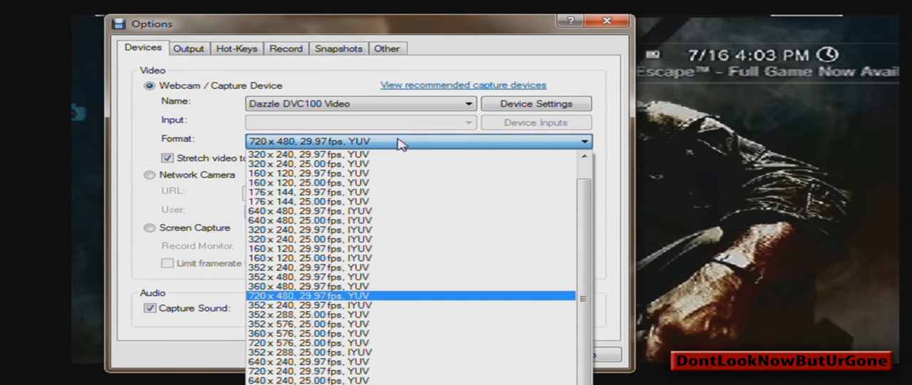
pyautogui.click(307, 295)
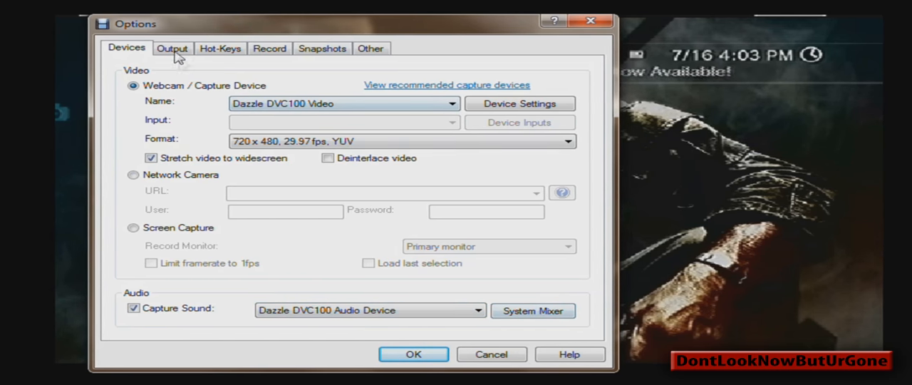
# Step: Review the Output, Hot-Keys, Record and Snapshots pages, then close Options with OK
pyautogui.click(173, 47)
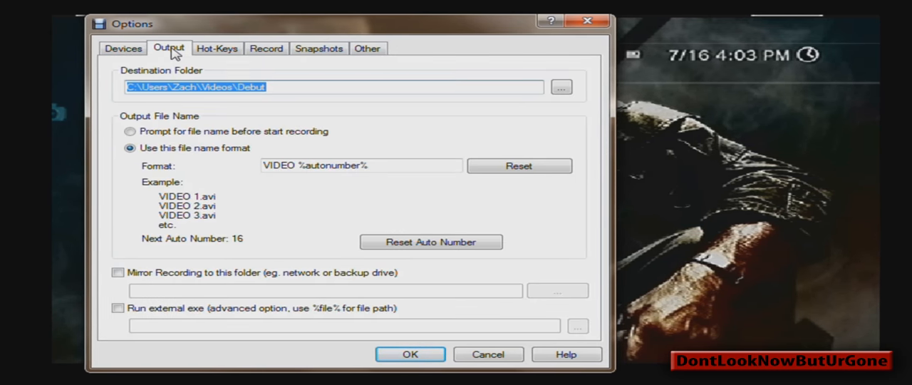
pyautogui.click(213, 47)
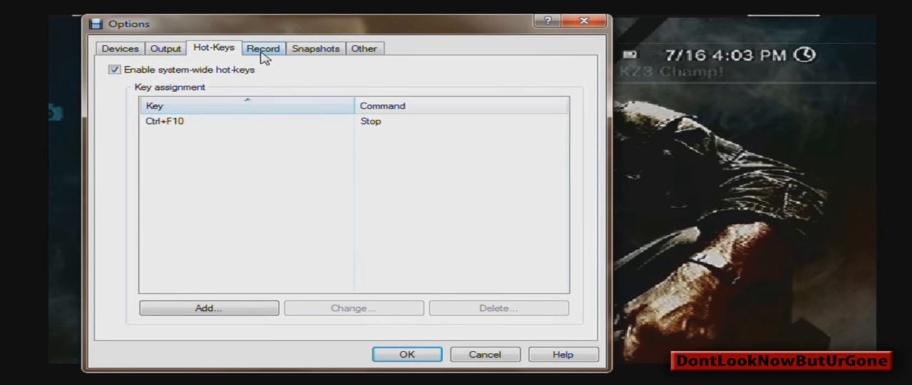
pyautogui.click(263, 48)
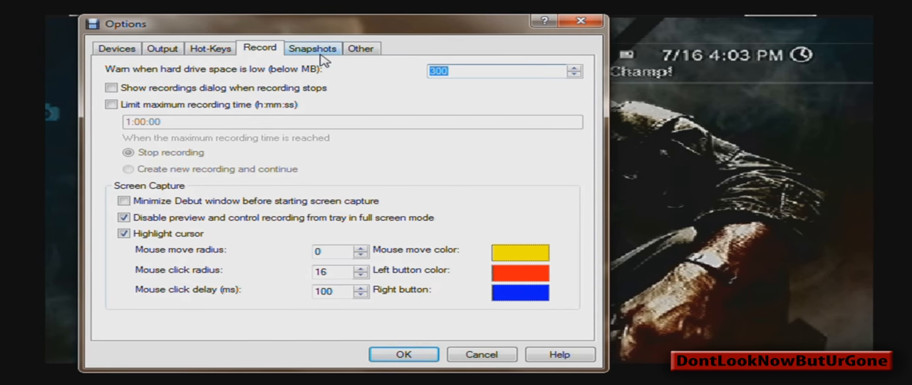
pyautogui.click(360, 47)
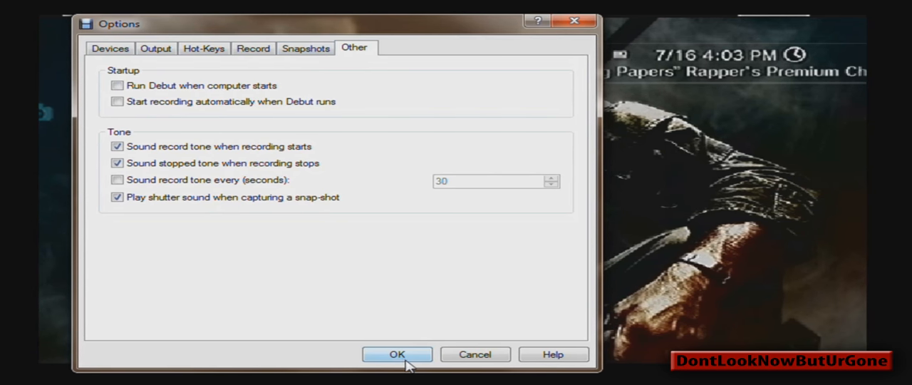
pyautogui.click(397, 354)
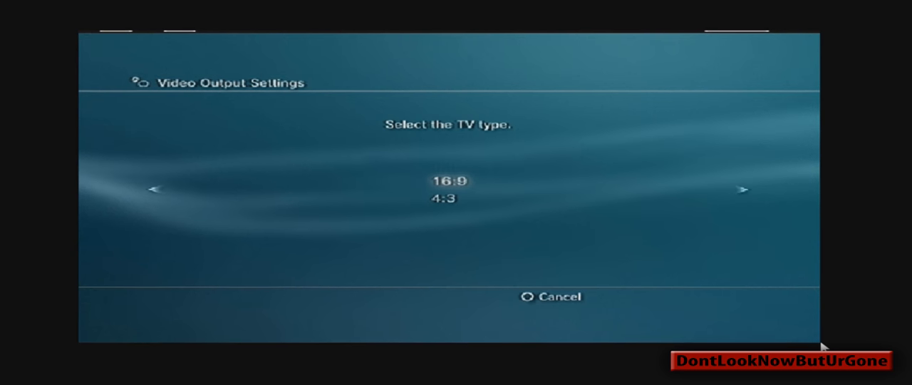
# Step: Confirm the PS3 video output as Composite, standard NTSC, 16:9
pyautogui.press('enter')
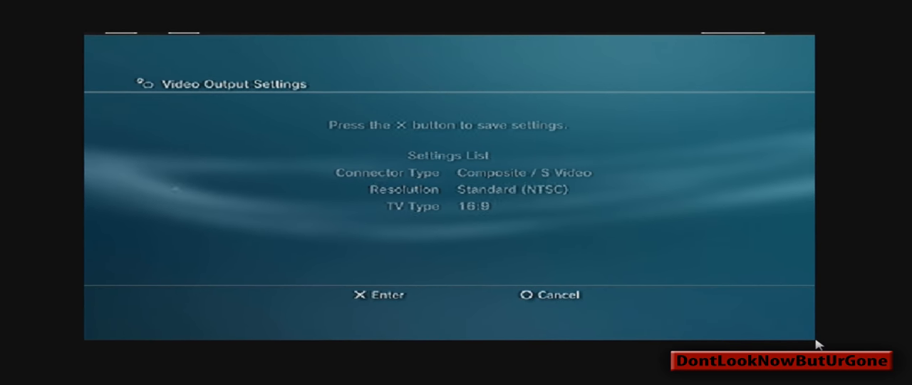
pyautogui.press('enter')
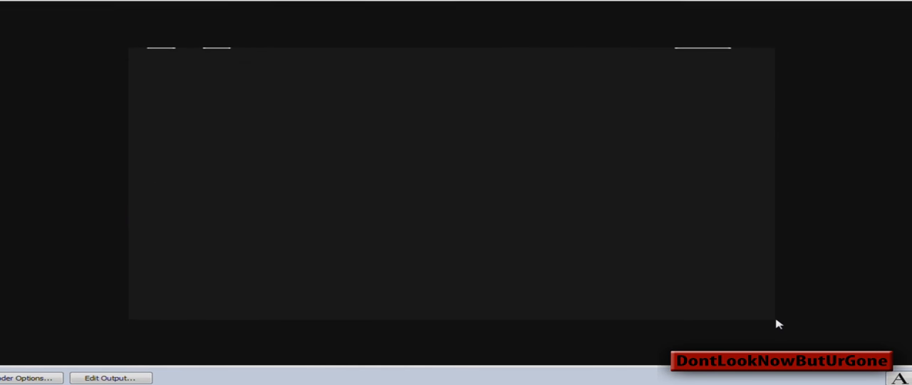
# Step: Click in the Debut window while the preview loses the signal, showing 0 fps
pyautogui.click(26, 378)
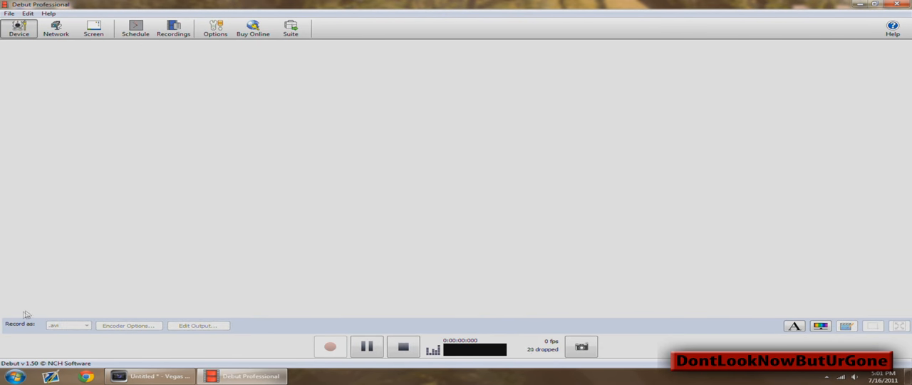
pyautogui.moveTo(538, 178)
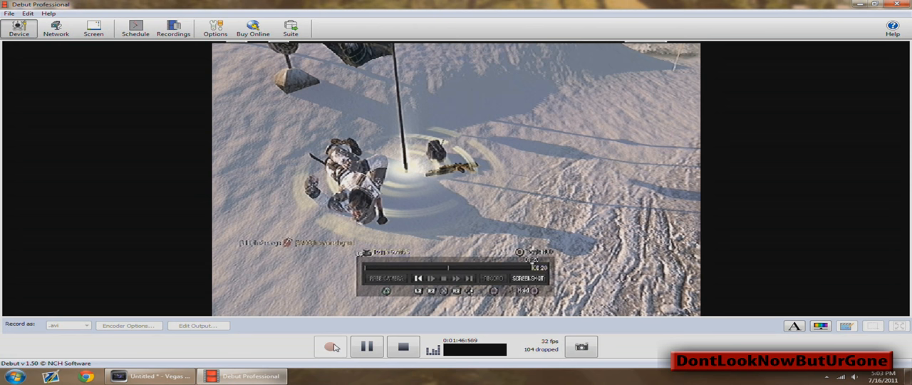
# Step: Stop the Black Ops gameplay recording after about 1 minute 48 seconds
pyautogui.click(404, 346)
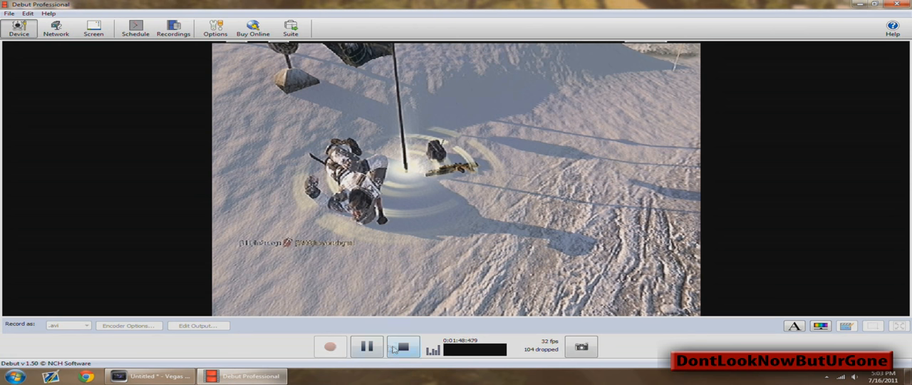
pyautogui.click(403, 346)
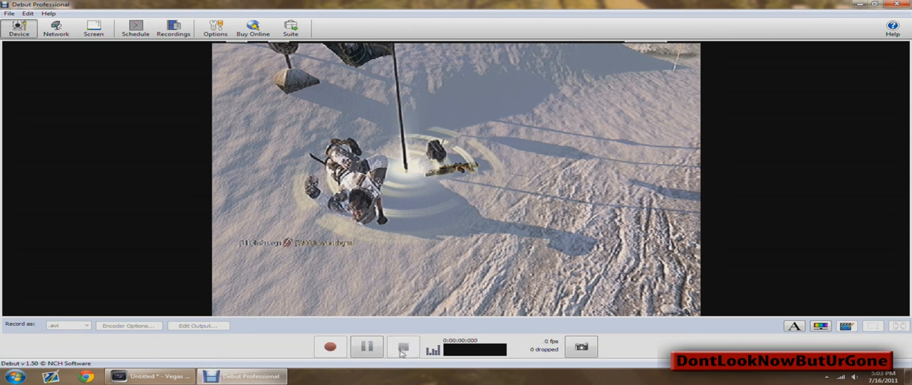